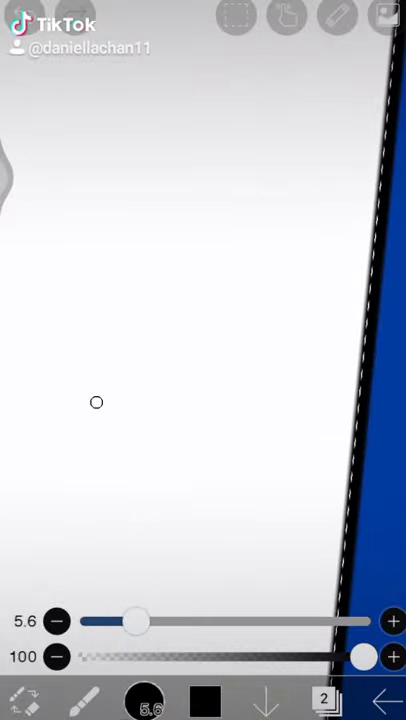
Brush-paint the outlined grey planet with orange patches, bare trees, red smoke and grey clouds
drag(90, 395, 228, 515)
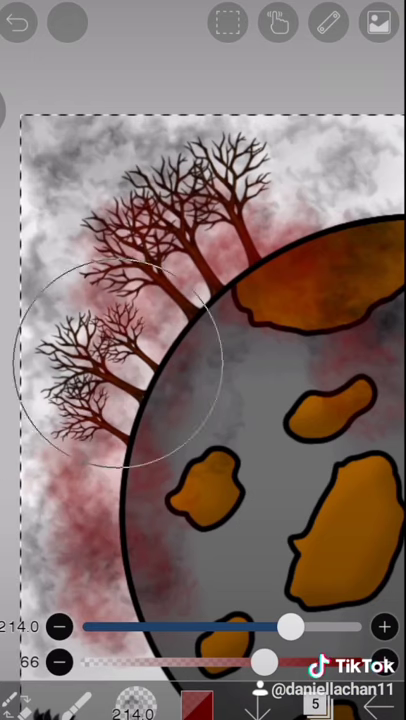
Switch the brush colour to orange for the smoky haze over the planet
click(197, 683)
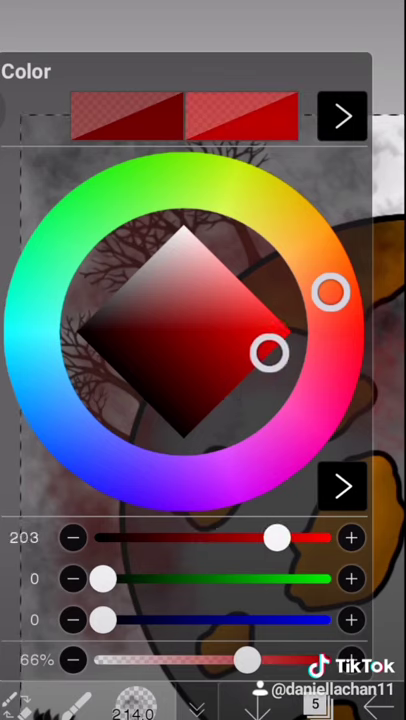
click(343, 116)
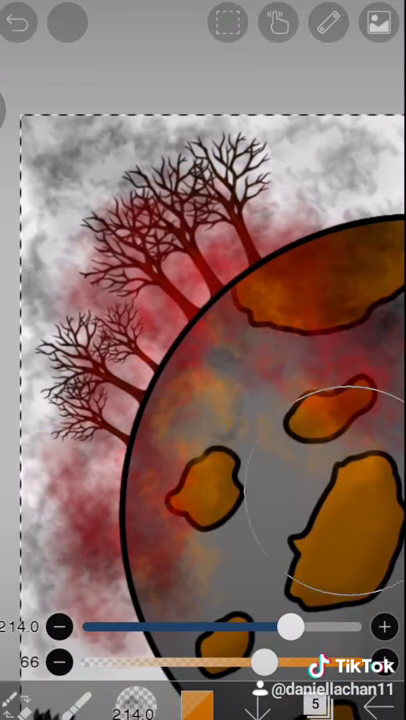
click(199, 705)
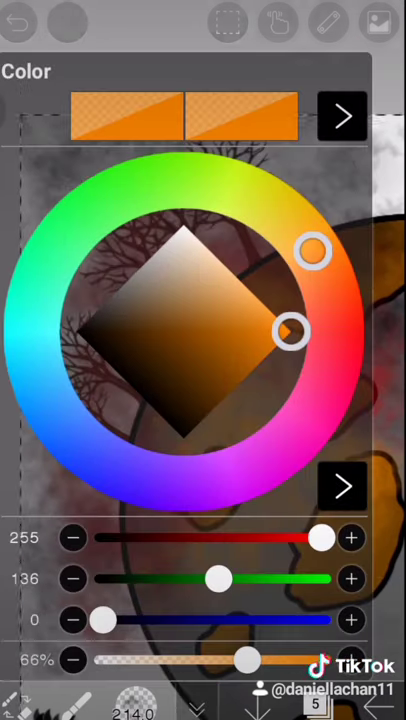